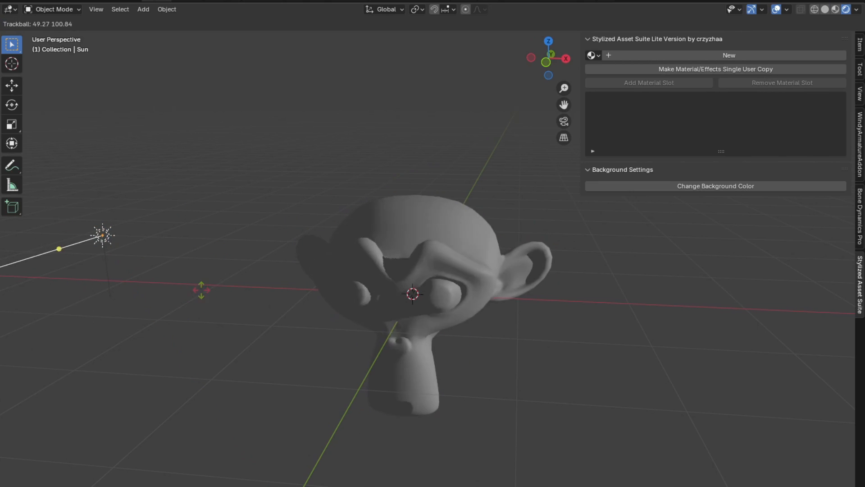
- Create a new stylized material with dynamic stylized lighting and set its blend style to Linear
click(727, 54)
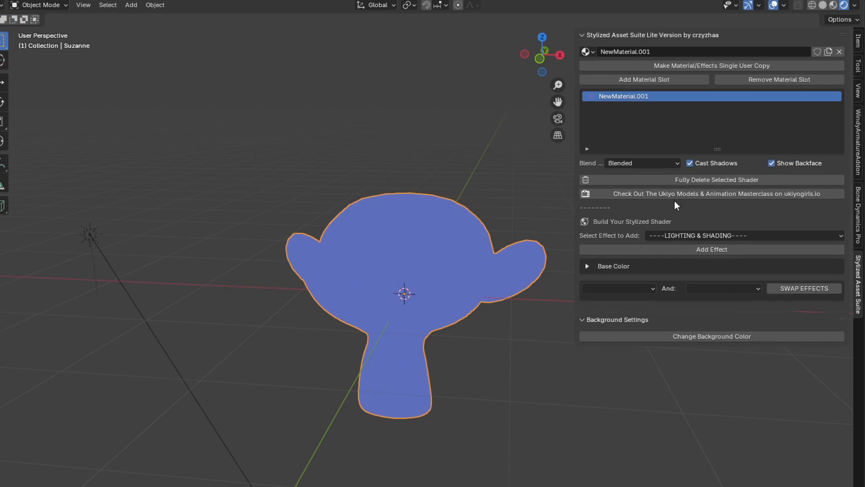
click(711, 248)
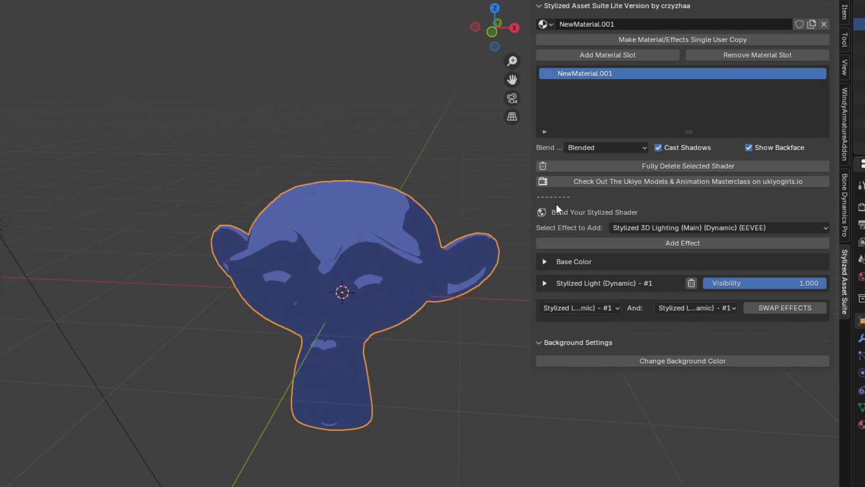
click(717, 227)
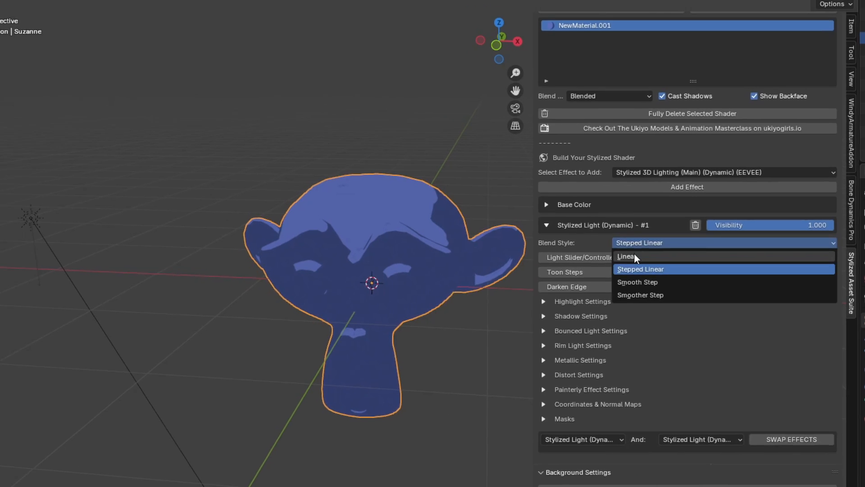
click(626, 256)
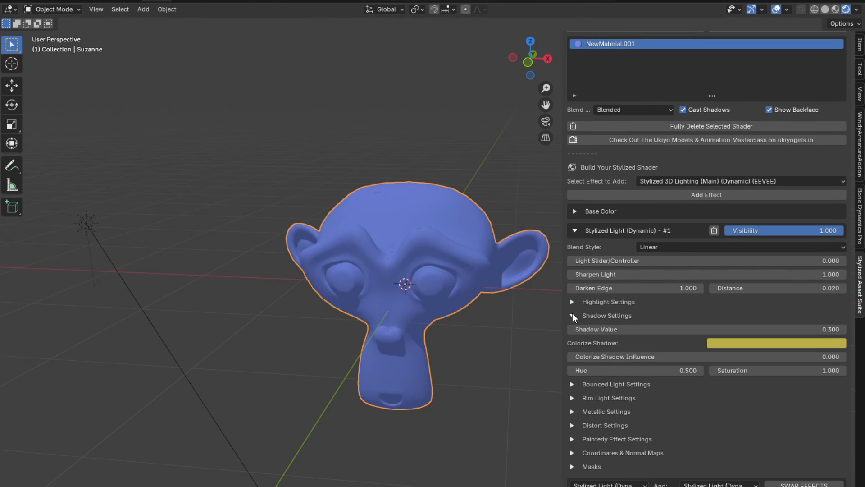
click(606, 315)
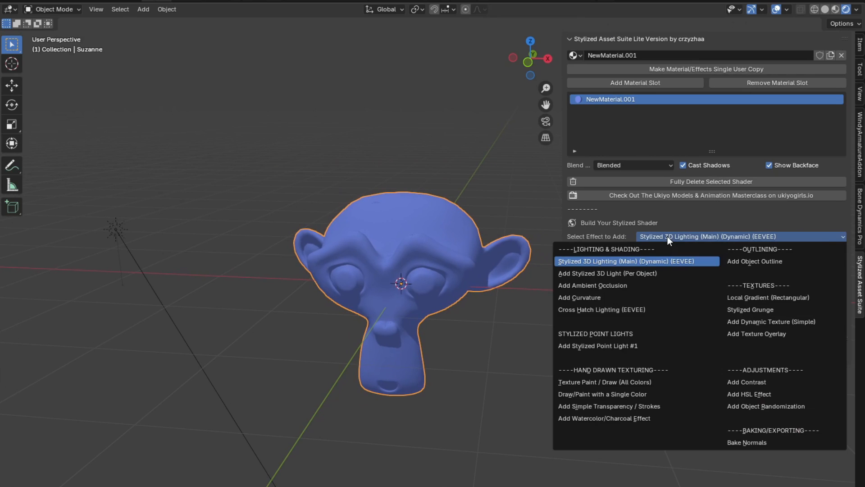
- Add Stylized Point Light #1, move its group and tint it orange with raised brightness
click(597, 345)
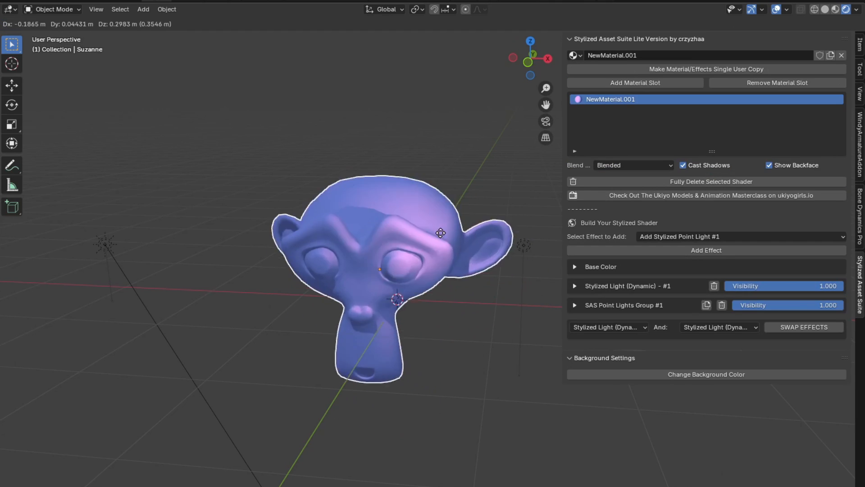
click(574, 286)
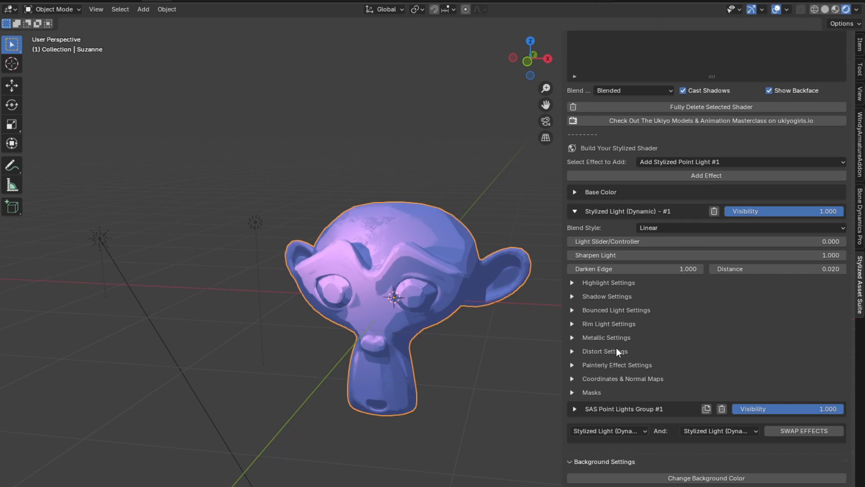
click(572, 365)
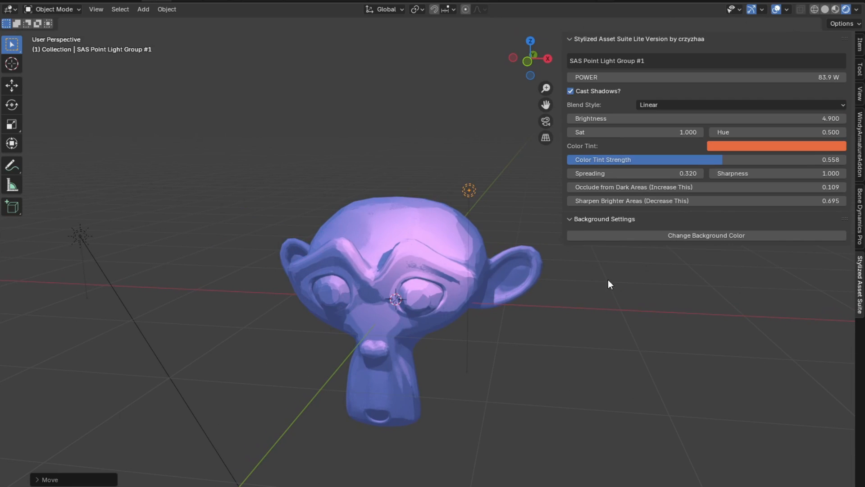
click(775, 146)
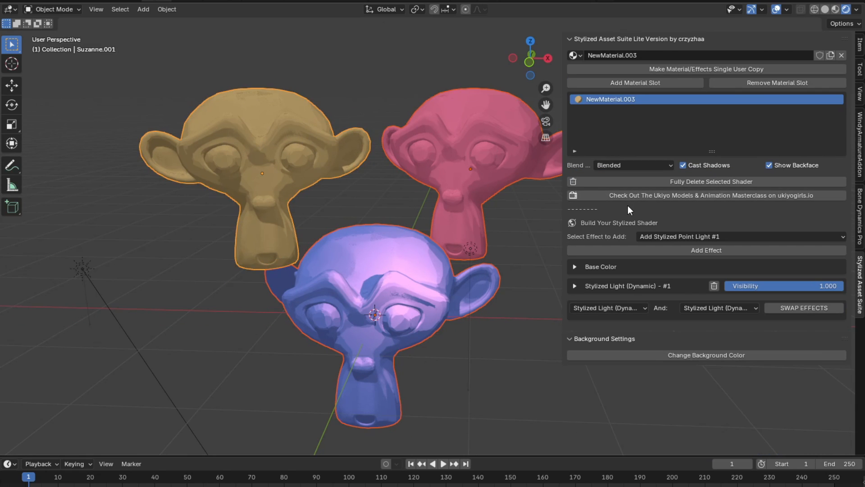
- Strengthen the orange point light, add a UV sphere and give it stylized point lighting
click(705, 250)
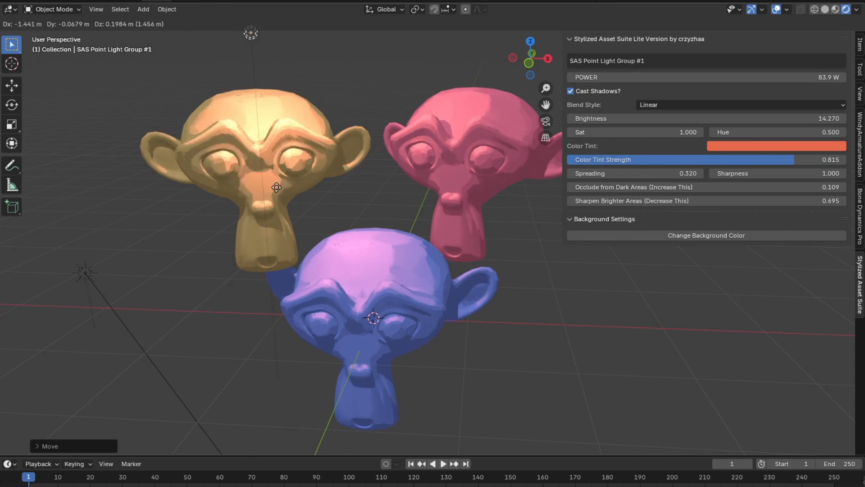
click(142, 9)
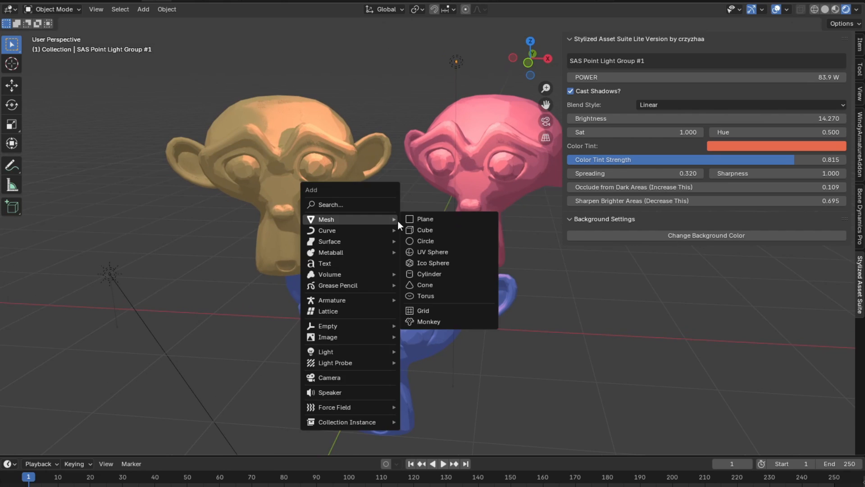
click(432, 251)
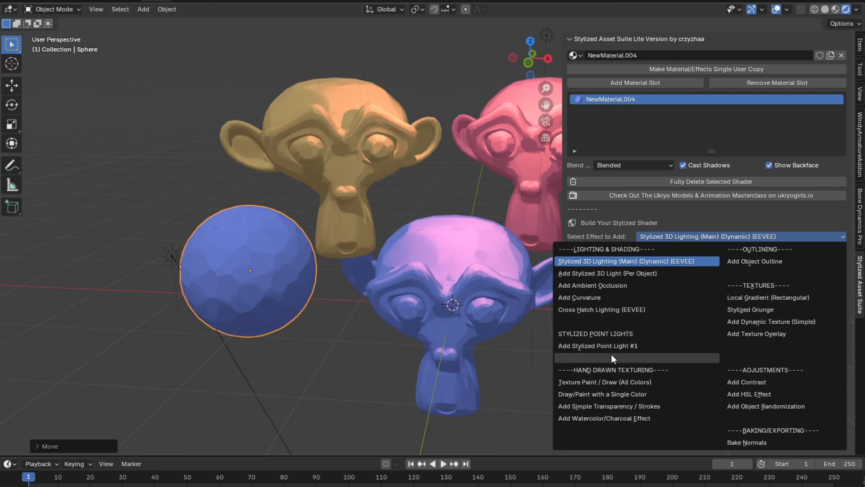
click(597, 346)
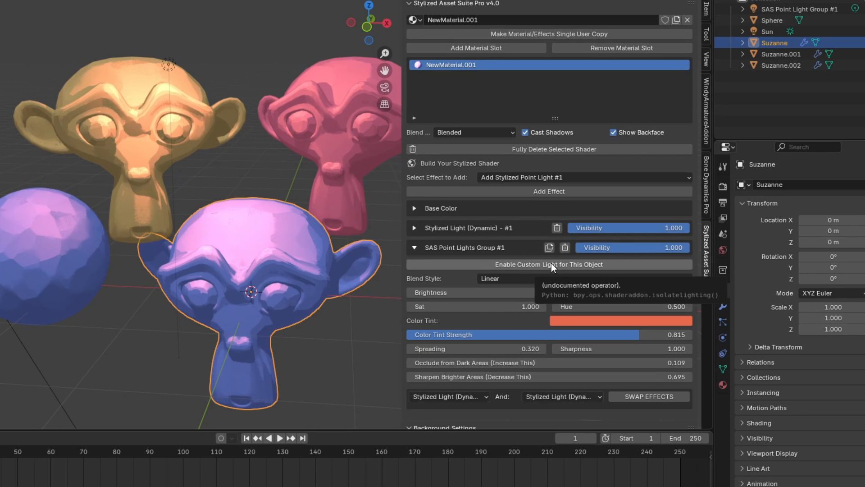
- Add green-tinted Stylized Point Light #2 and place it beneath the sphere and monkeys
click(548, 264)
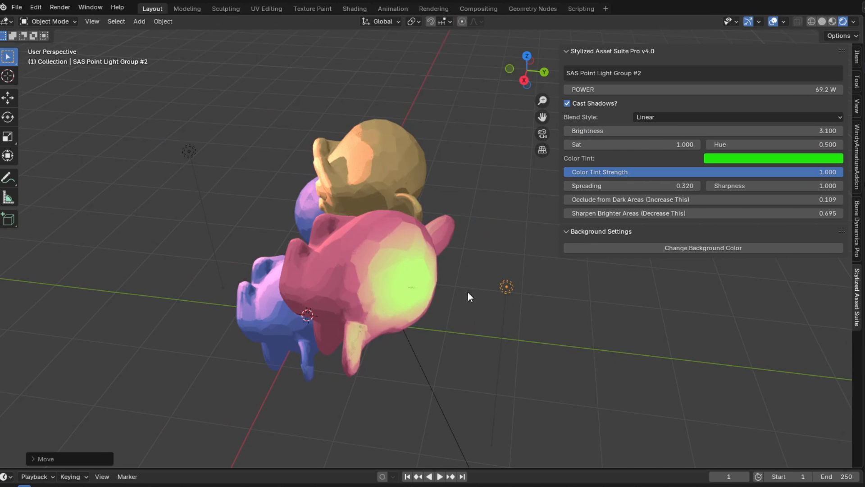
drag(469, 296, 276, 238)
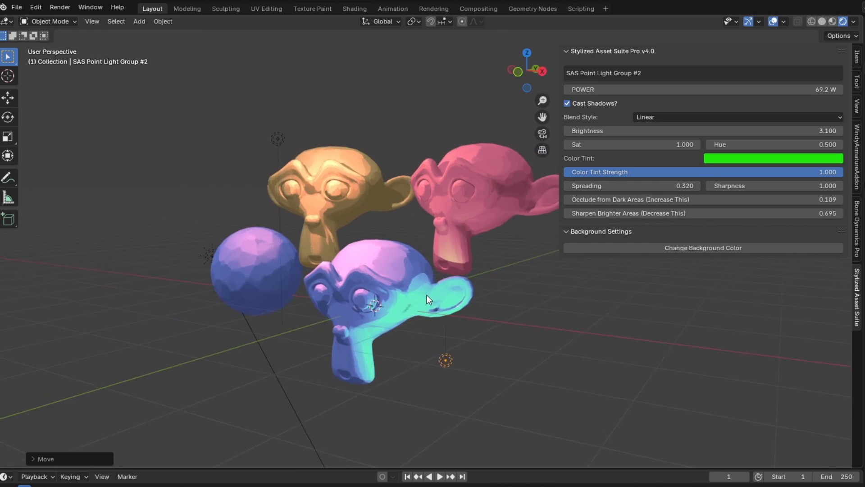
drag(427, 298, 182, 320)
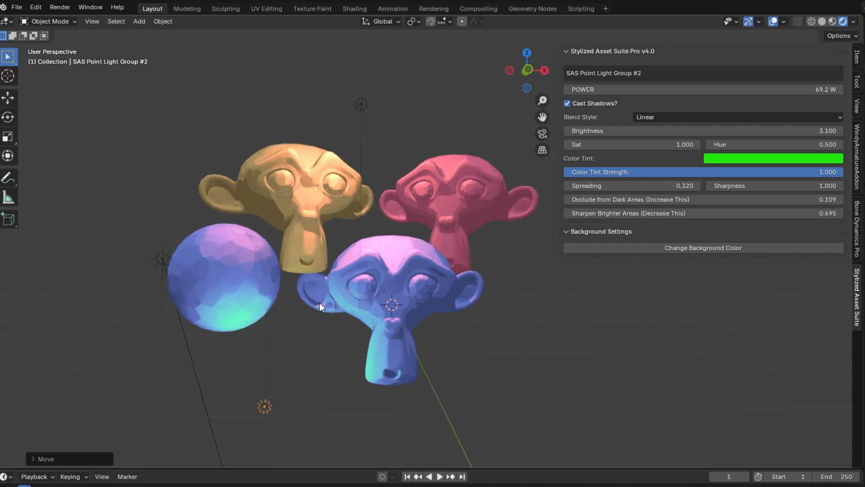
drag(323, 306, 514, 248)
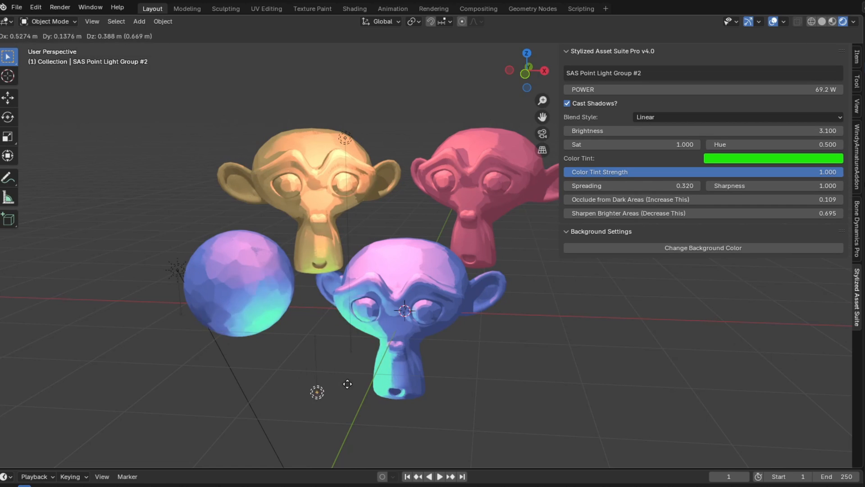
- Change the light group's blend style and enable the Painterly Effect with Stroke Scale 3.4
click(736, 116)
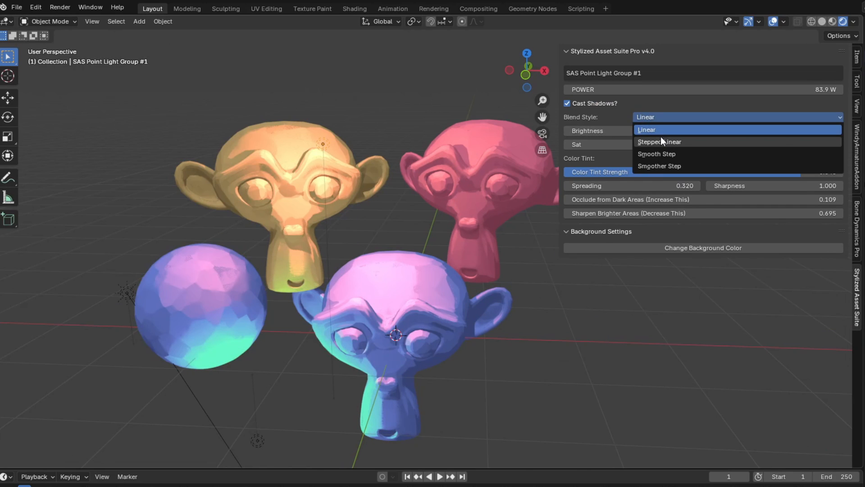
click(659, 142)
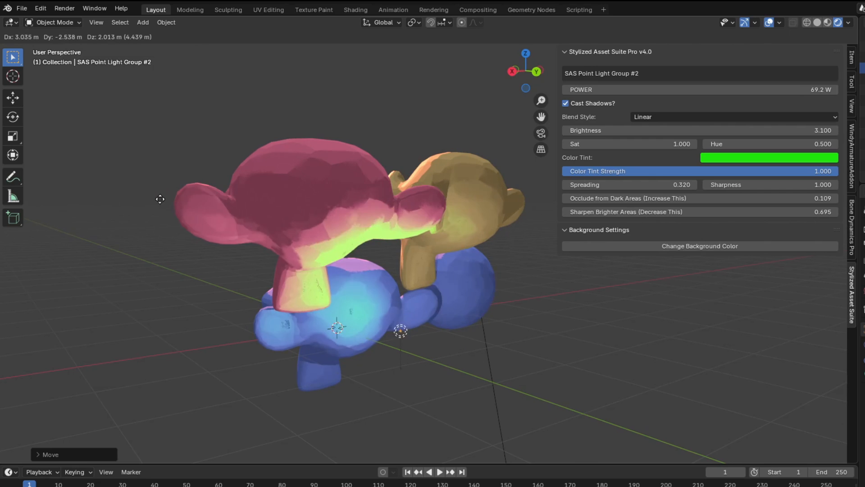
click(735, 116)
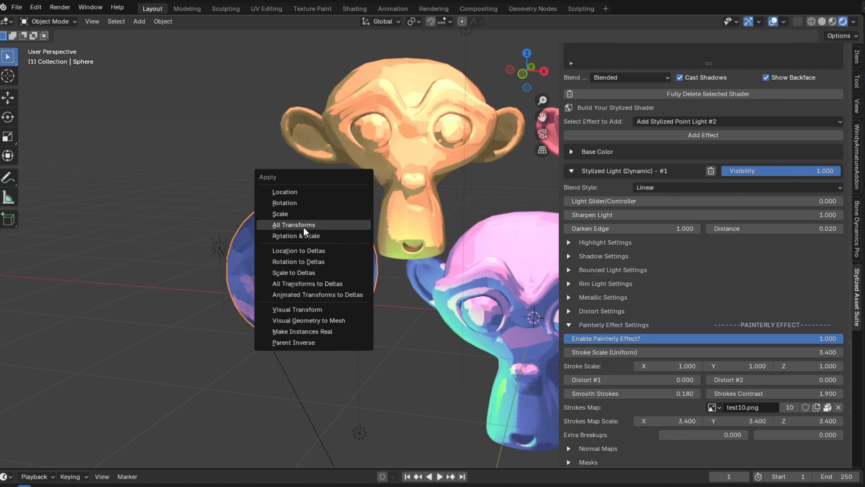
- Apply all transforms to the sphere before adding both point light groups to the pink monkey
click(293, 224)
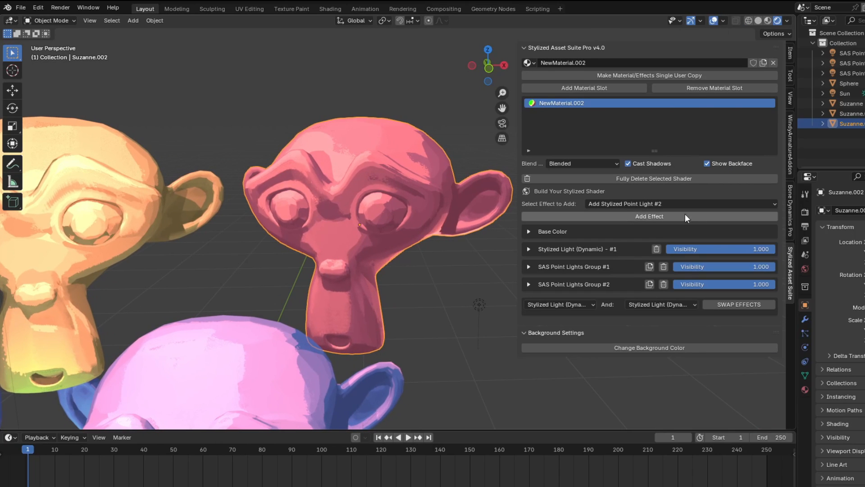
- Name the baked image texture 'weaiufjhiuawef' and set the bake resolution to 1024
click(681, 203)
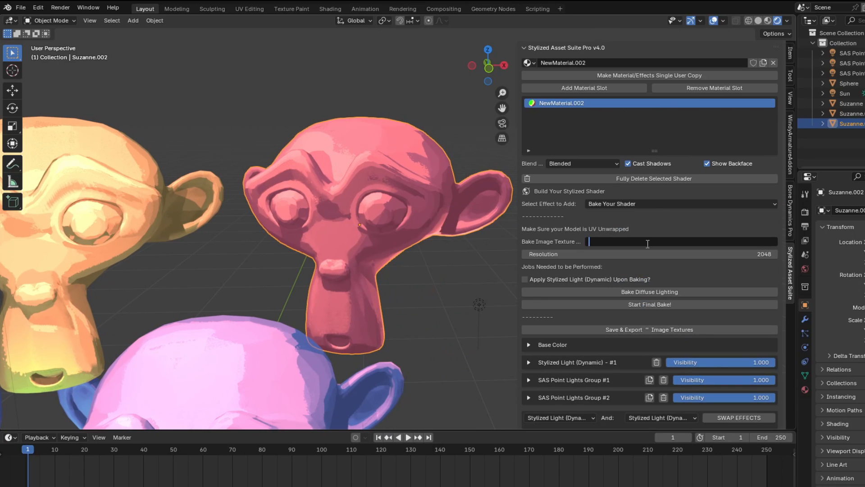
text(weaiufjhiuawef)
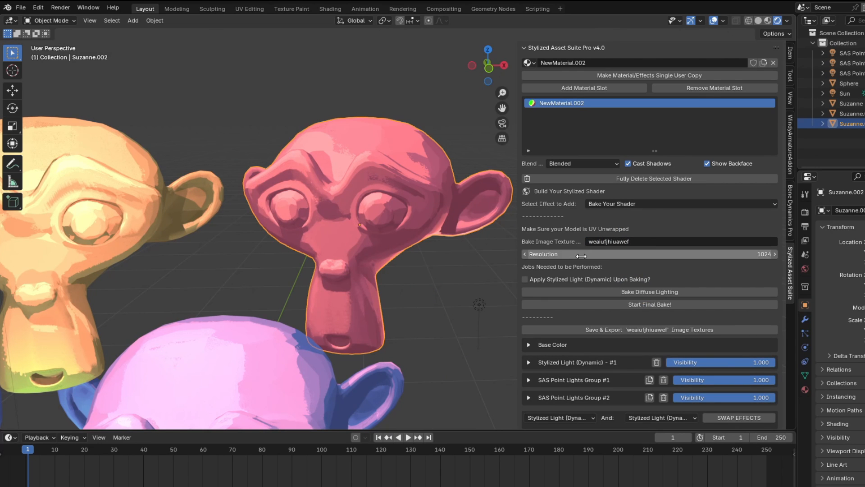
click(226, 7)
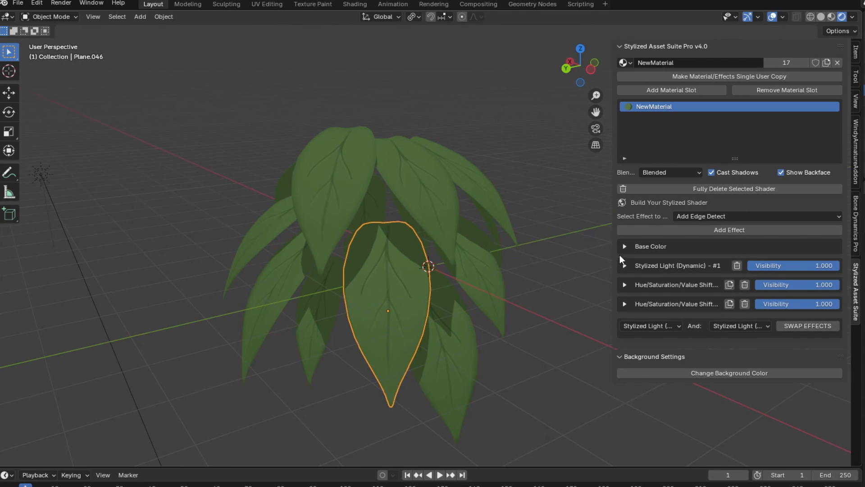
- Add Stylized Point Light #1 to the plant and move it above the leaves, tinted orange
click(625, 284)
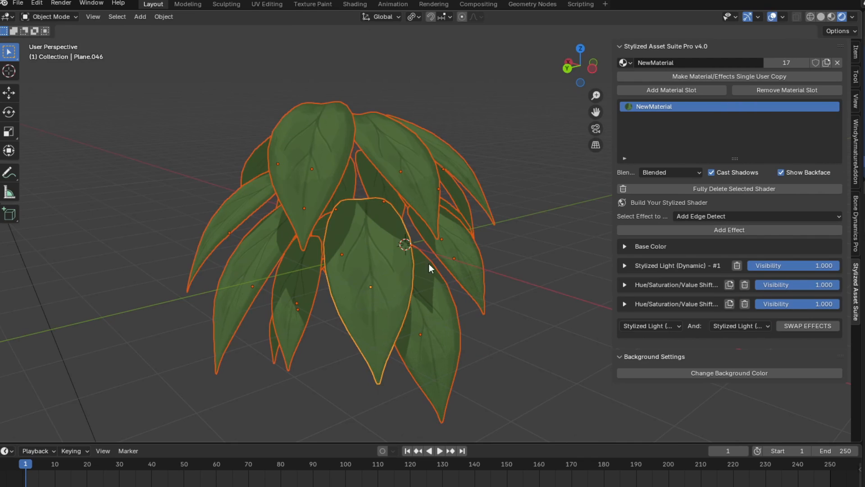
click(757, 216)
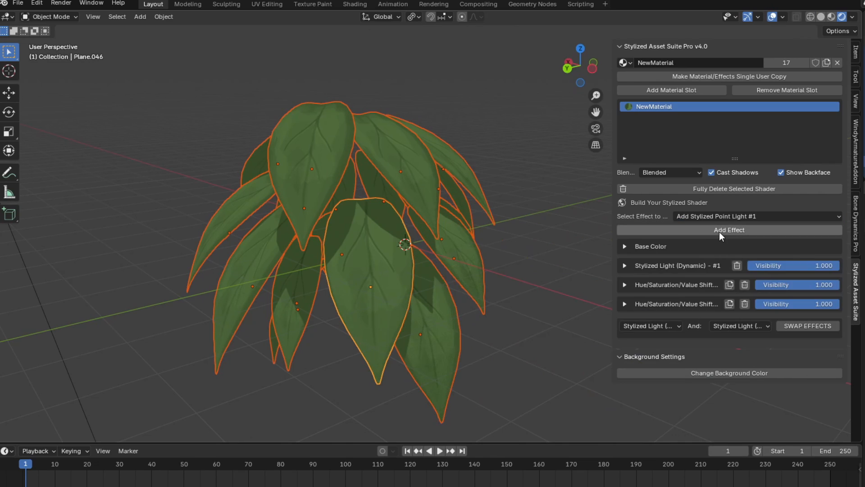
click(728, 230)
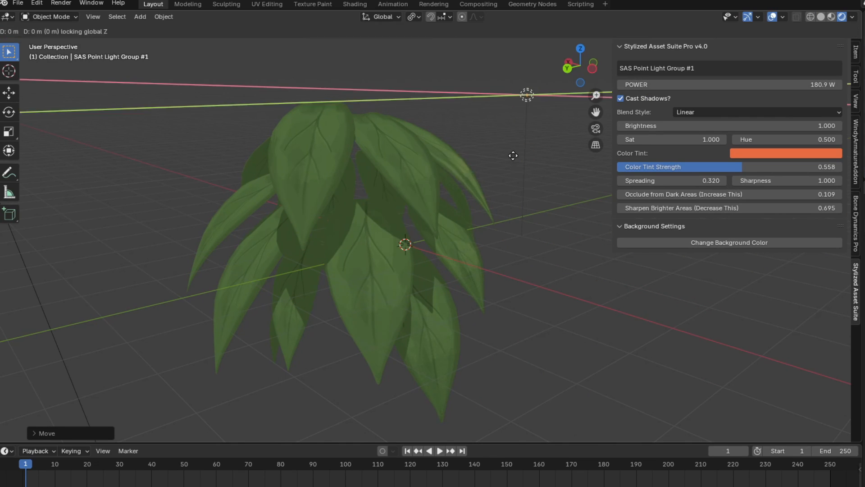
drag(527, 95, 487, 53)
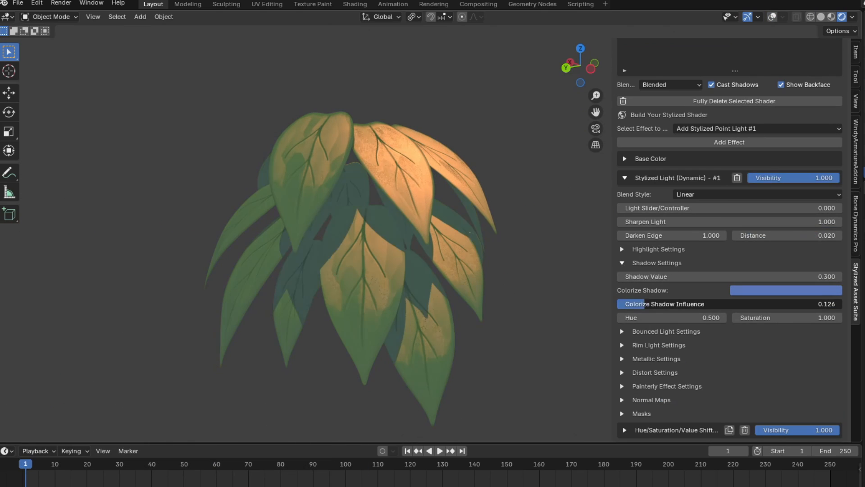
- Colorize the plant's shadows a deeper blue with stronger influence
drag(773, 304, 745, 297)
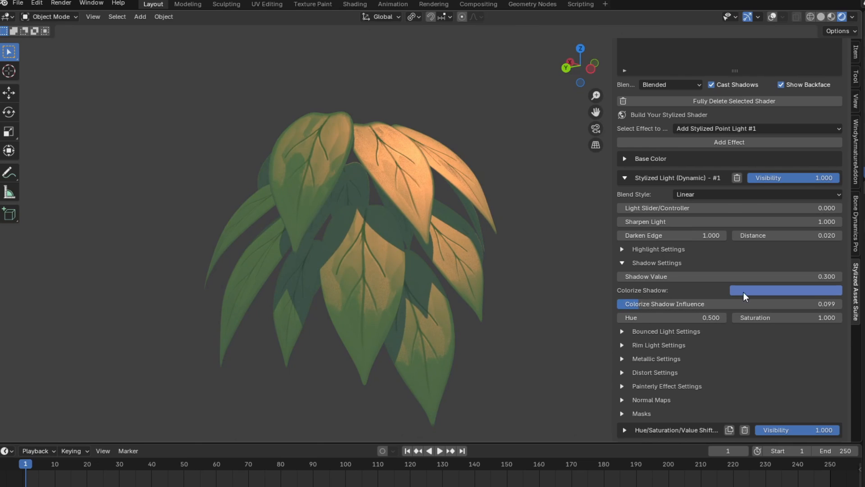
click(786, 290)
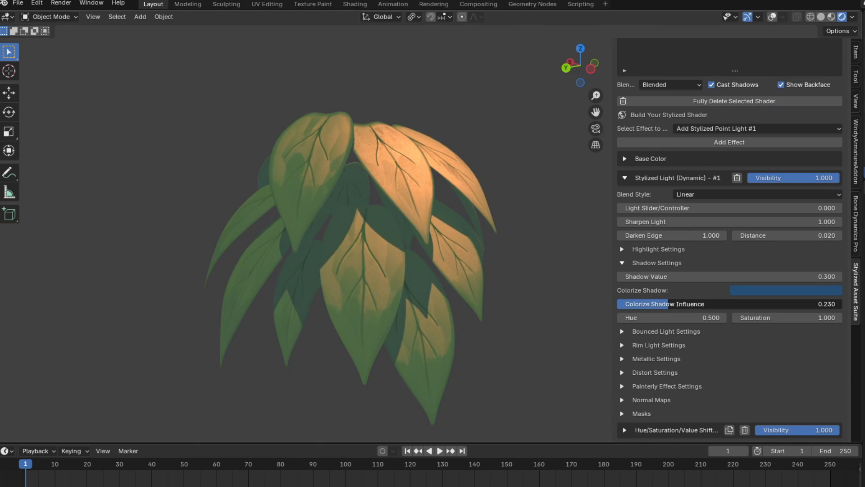
click(756, 215)
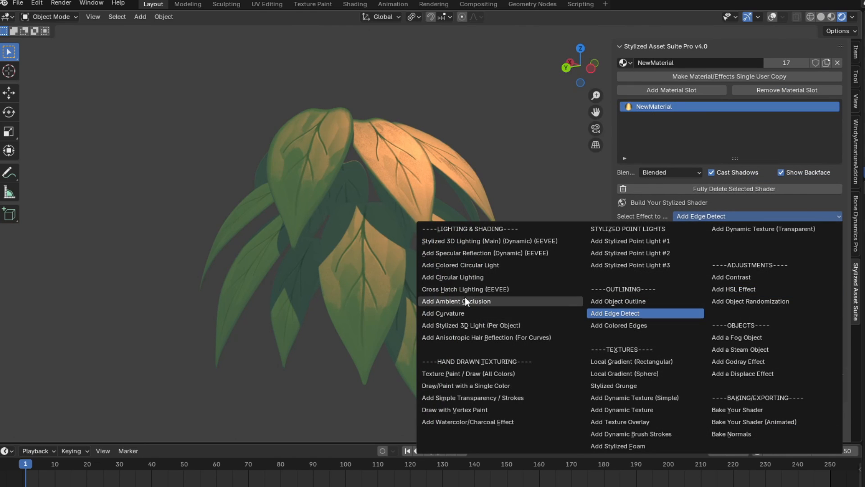
- Add Stylized Point Light #2 with a green tint and move it into position beside the plant
click(456, 301)
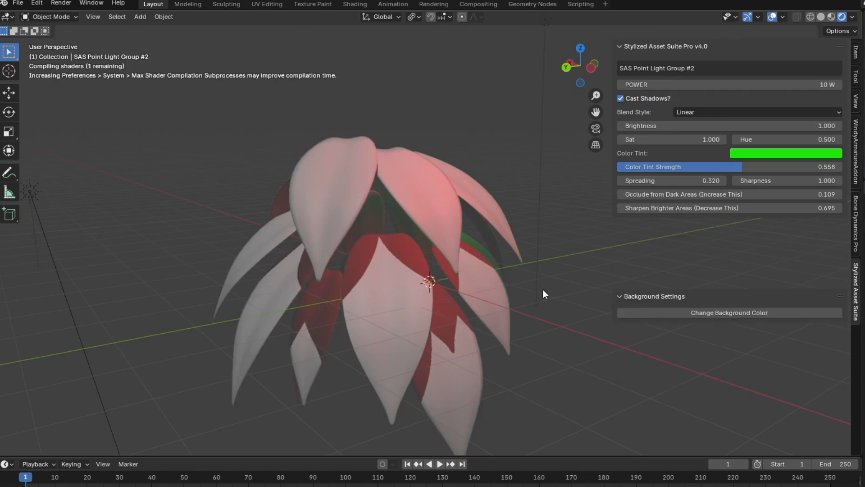
drag(427, 281, 189, 196)
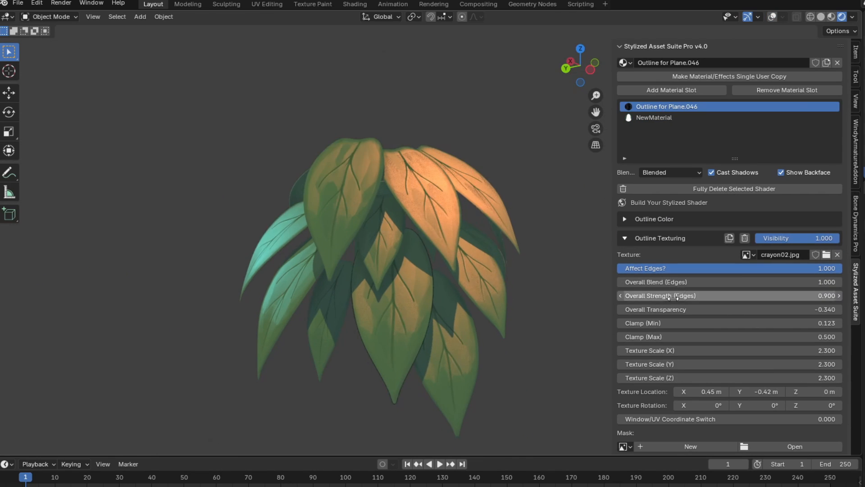
- Add a black crayon-textured Object Outline, link it across leaves and assign it to the leaf faces
click(653, 219)
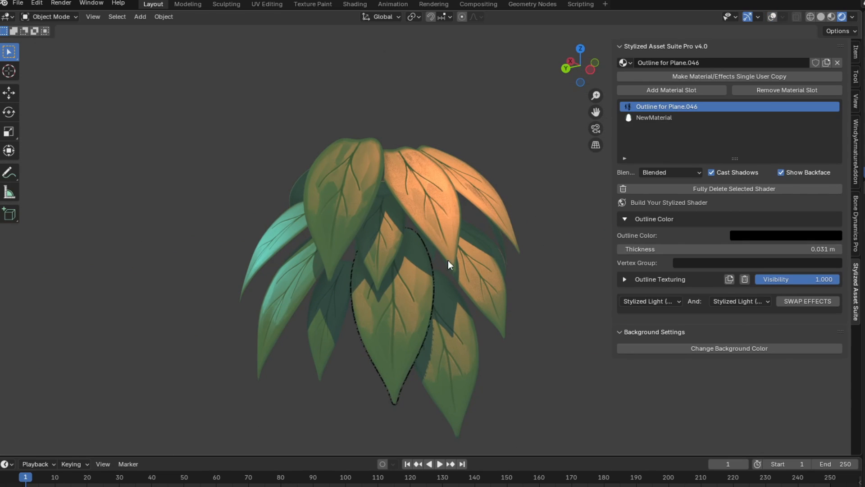
click(383, 356)
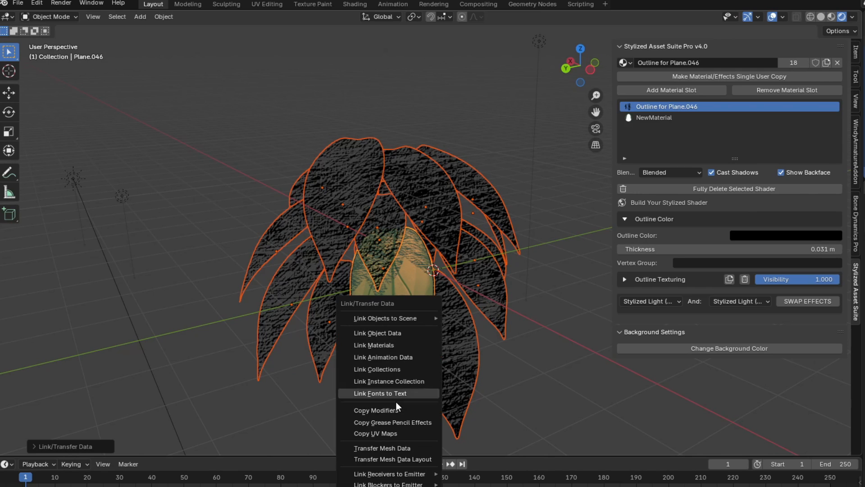
key(Tab)
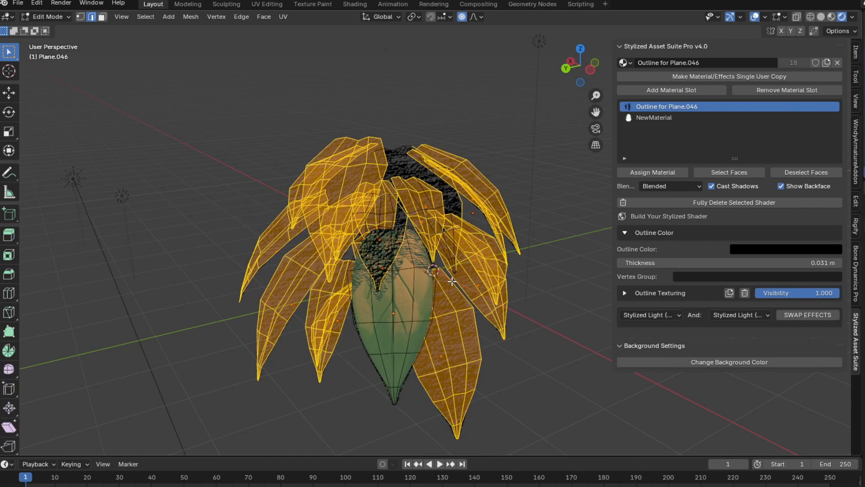
click(654, 117)
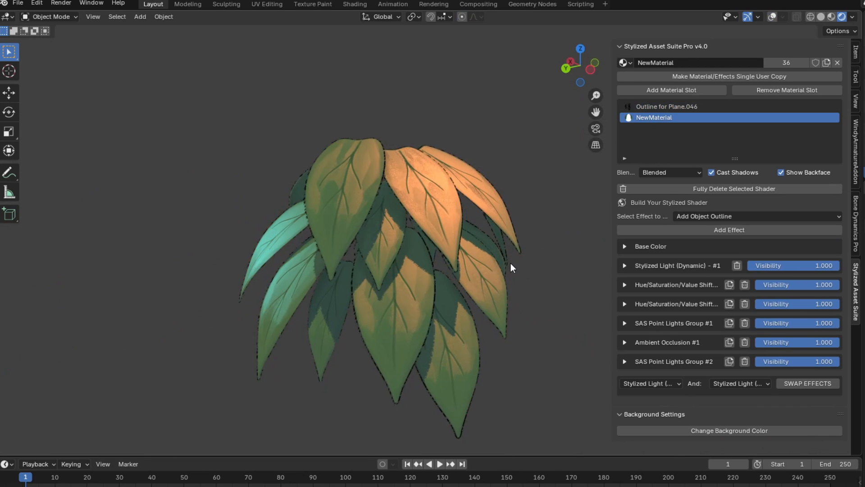
click(666, 106)
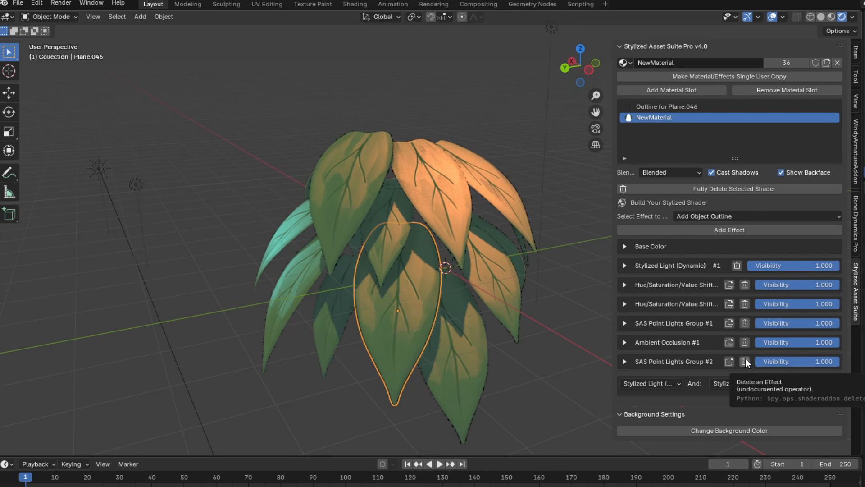
- Remove SAS Point Lights Group #2 from NewMaterial's effect stack via its trash icon
click(744, 362)
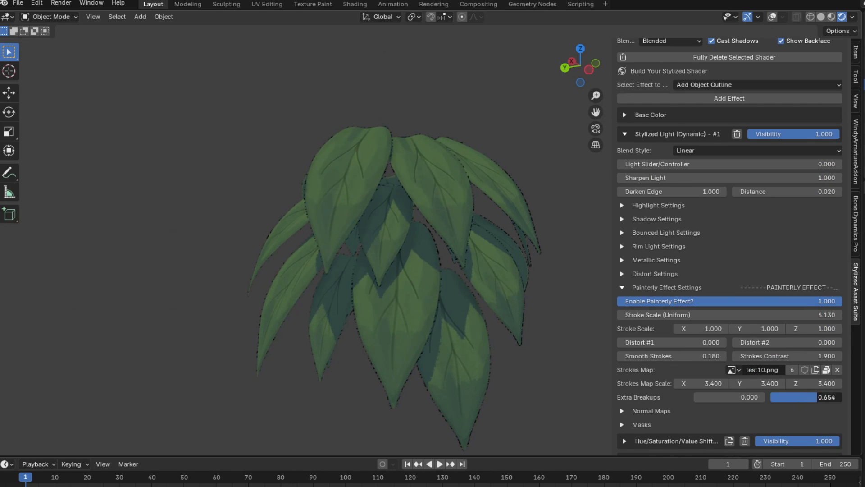
- Add an orange Colored Circular Light, sized and placed over the upper right leaves
click(622, 205)
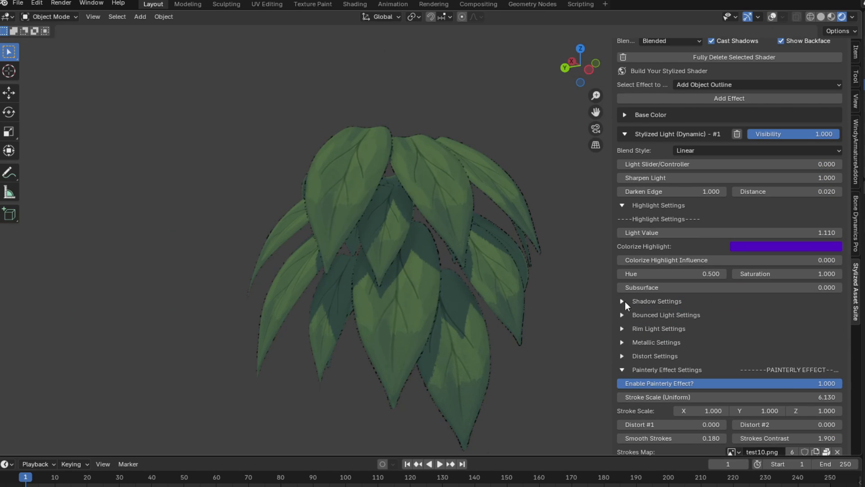
click(622, 300)
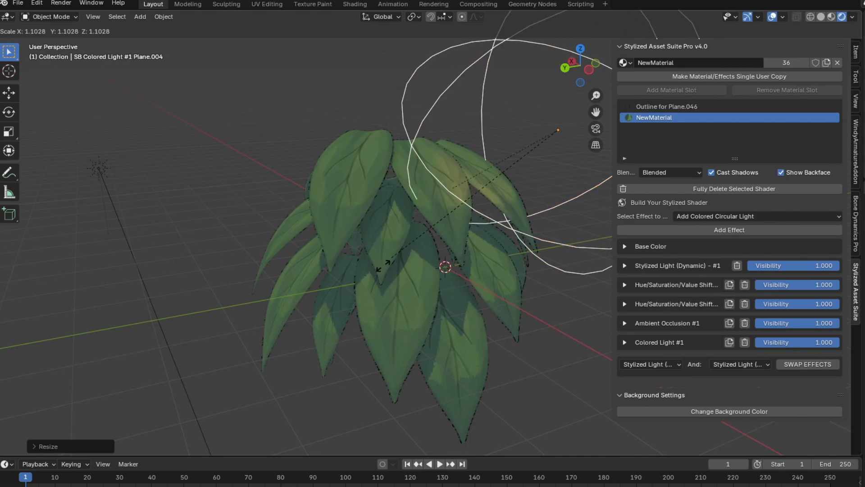
click(624, 342)
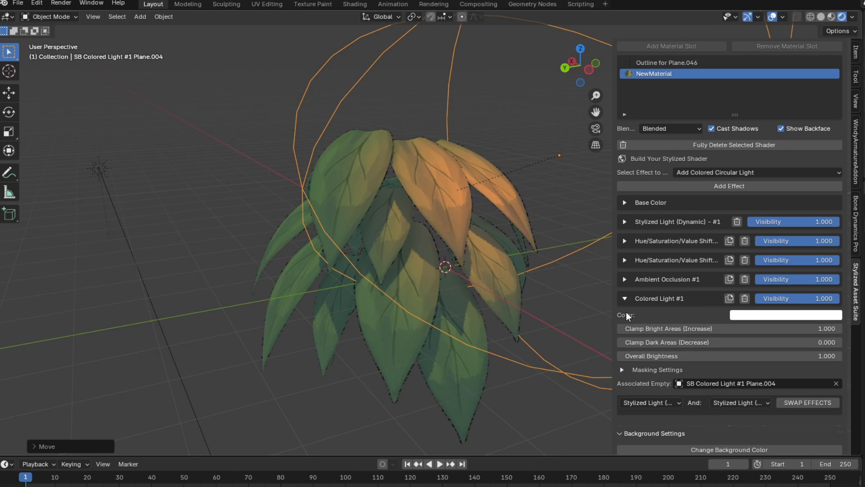
click(784, 315)
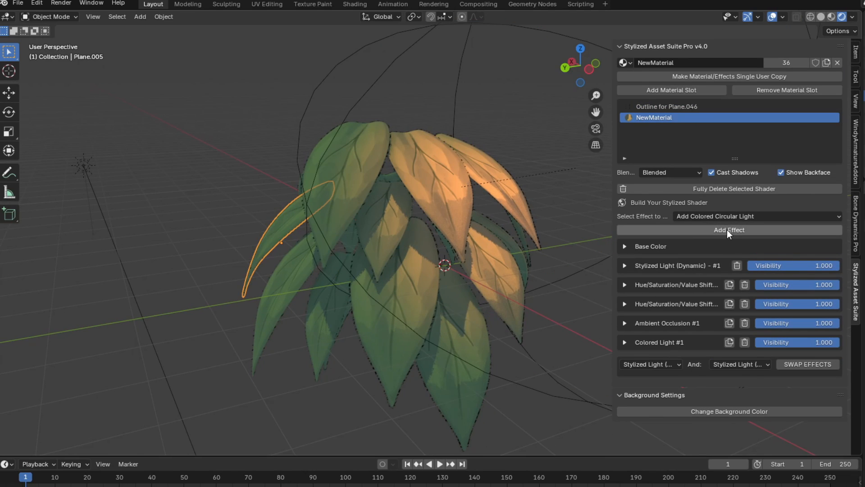
- Add Colored Light #2 and size it over the left leaves as a teal tint
click(728, 231)
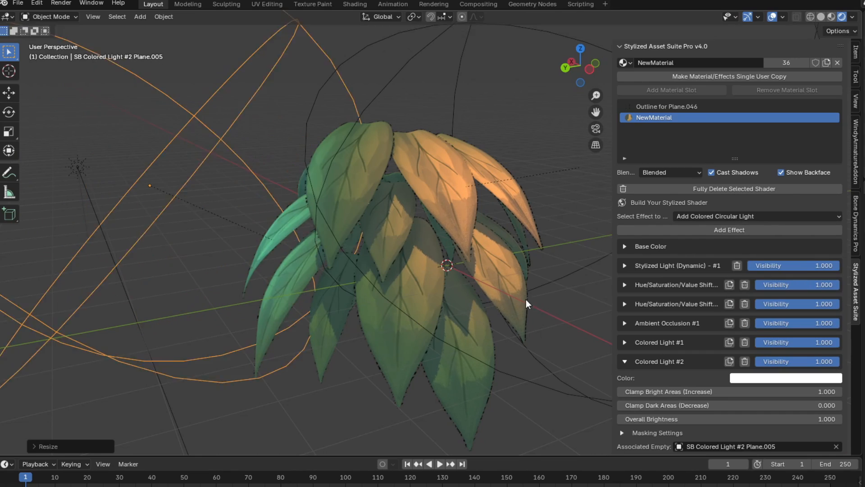
click(786, 378)
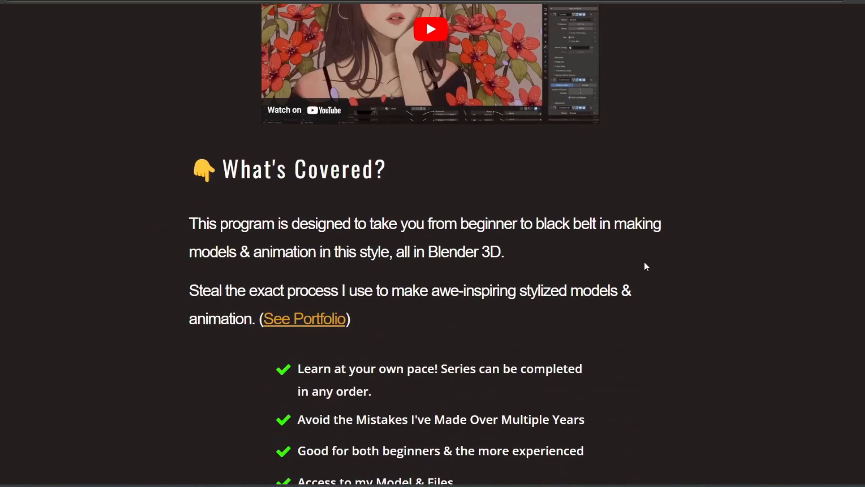
- Scroll the course sales page down past the series list to the bundled addon videos
scroll(down, 3)
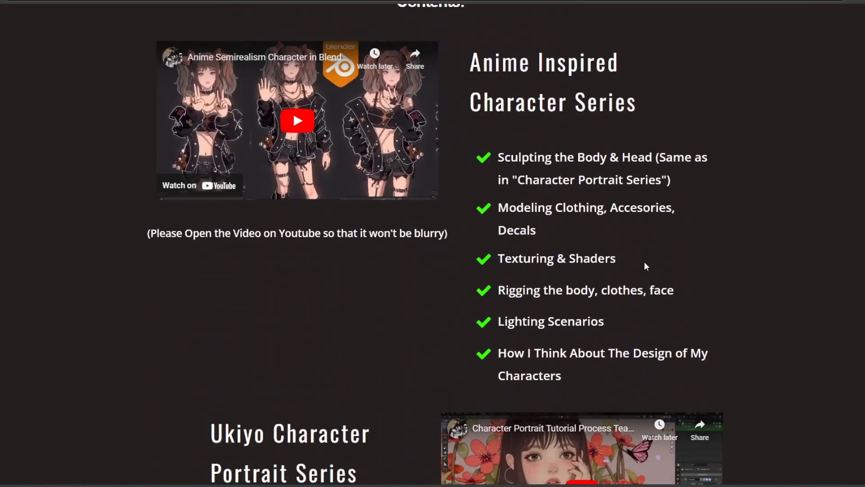
scroll(down, 3)
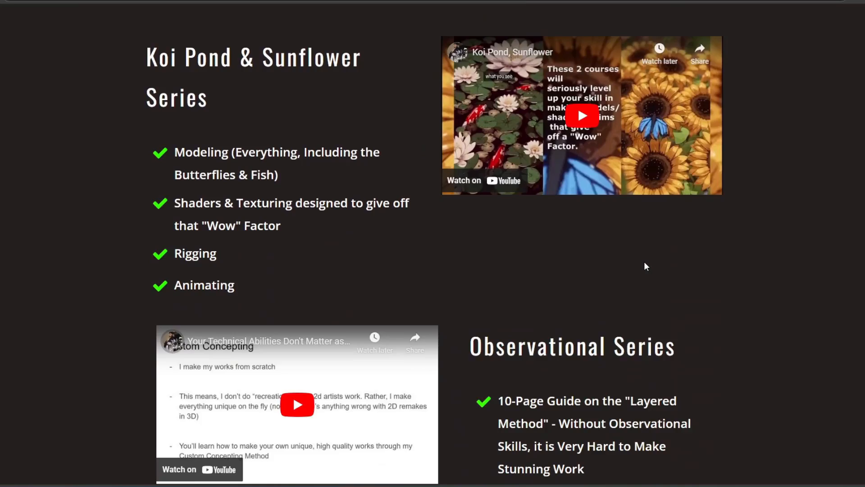
scroll(down, 3)
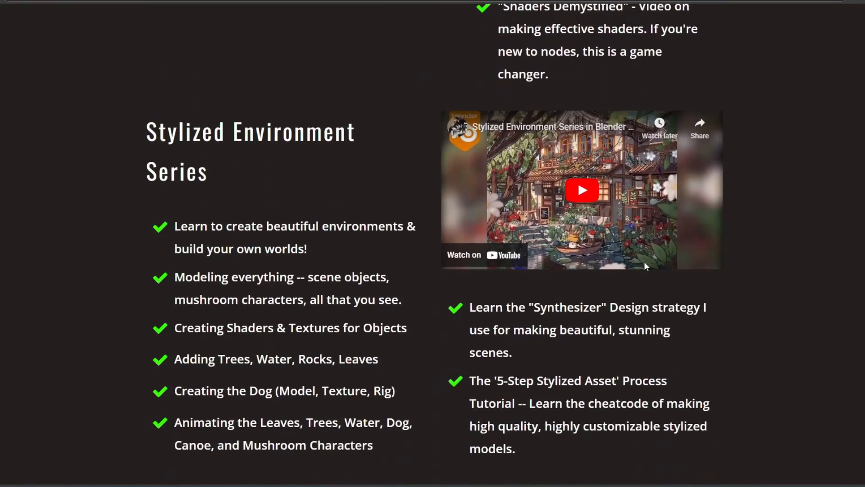
scroll(down, 3)
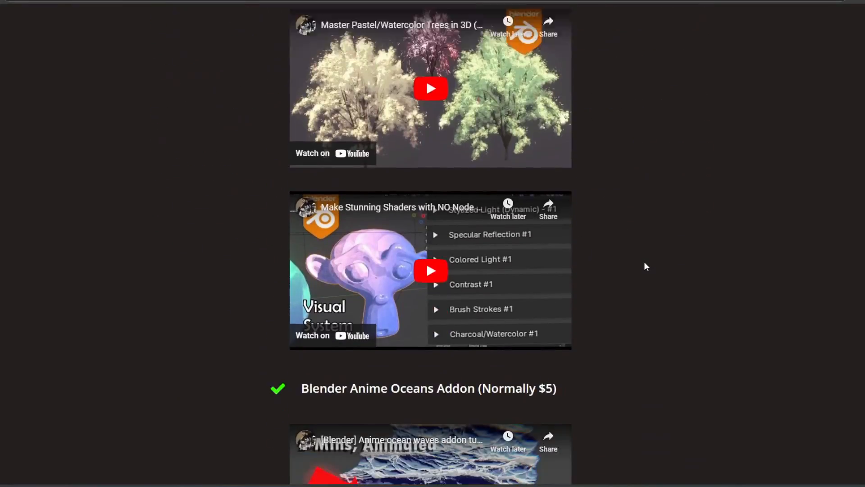